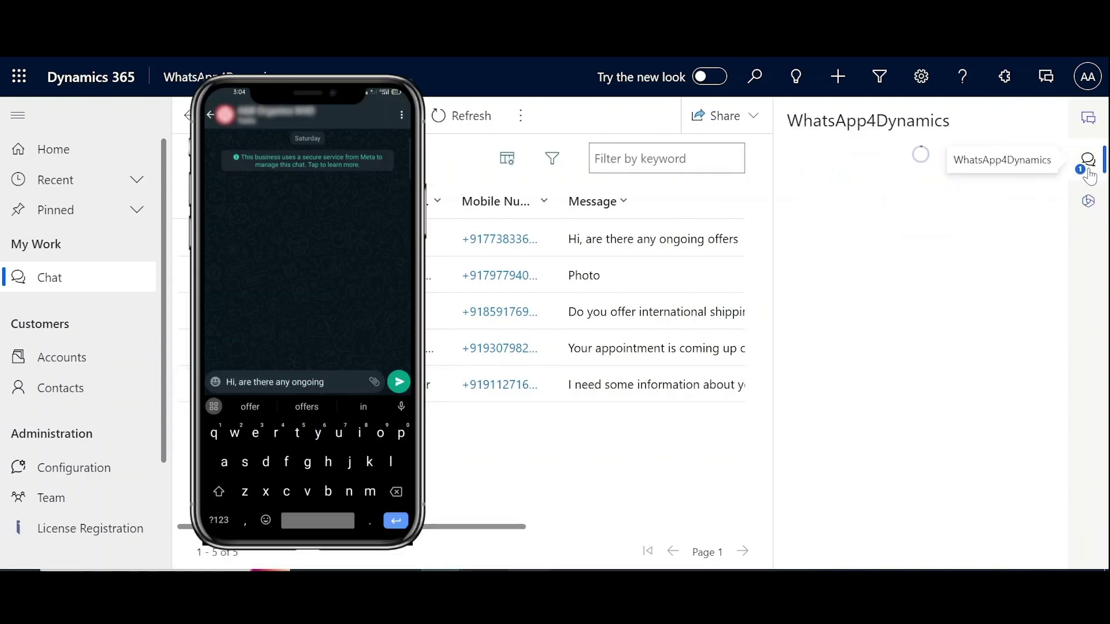
- Bring up the WhatsApp4Dynamics pane showing the incoming 'ongoing offers' chat with Accept and Decline
left_click(398, 381)
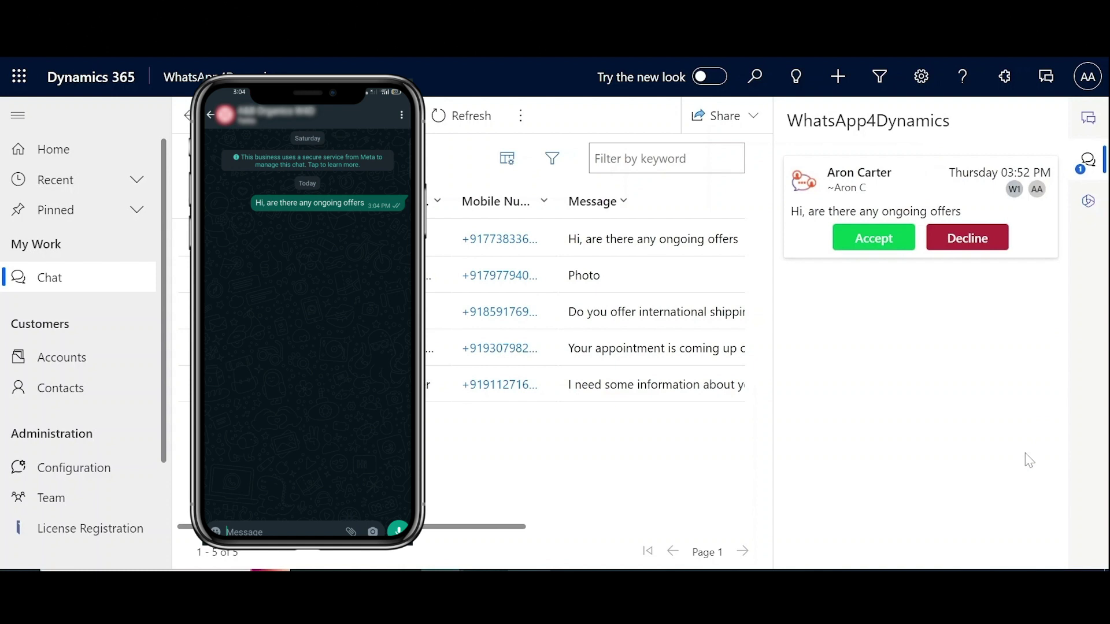